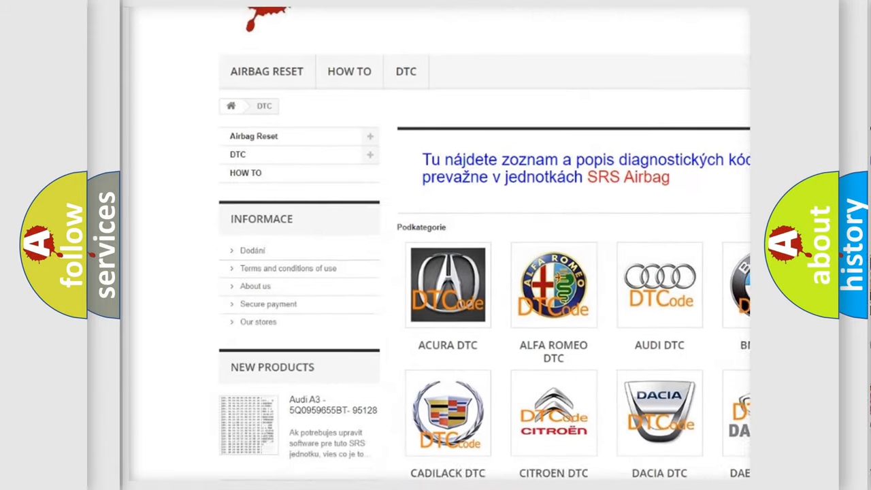
pyautogui.scroll(-3)
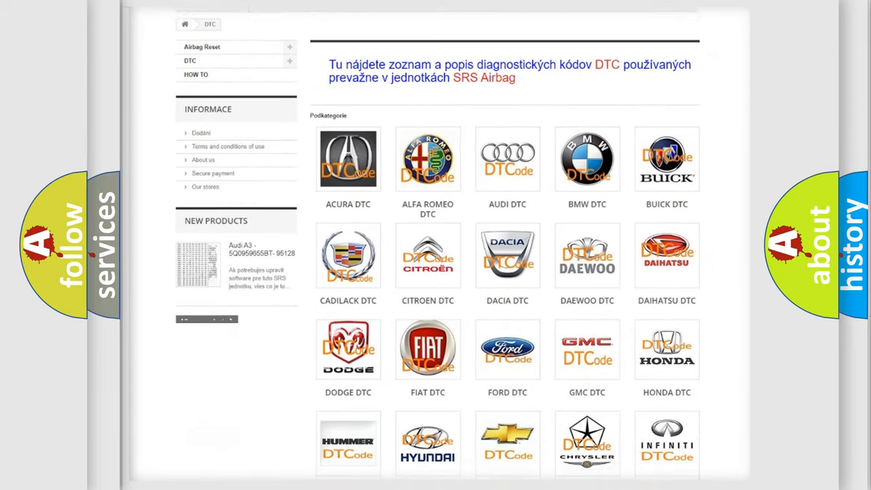
pyautogui.scroll(-3)
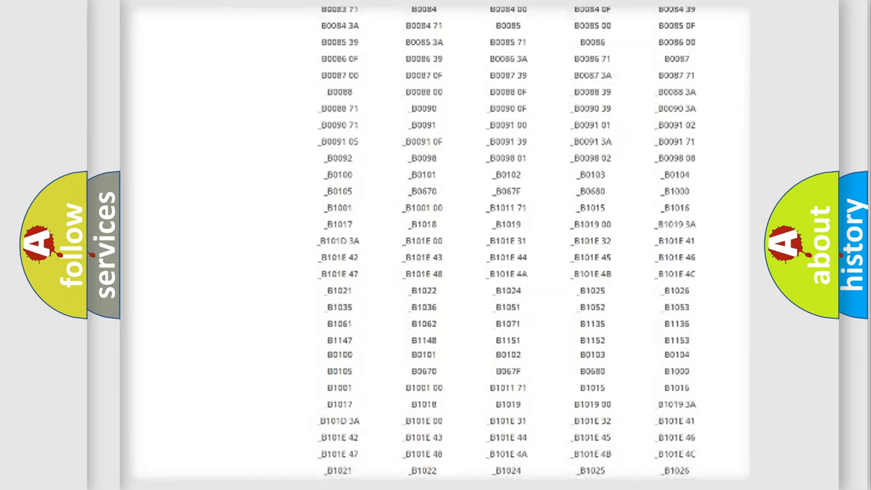
pyautogui.scroll(3)
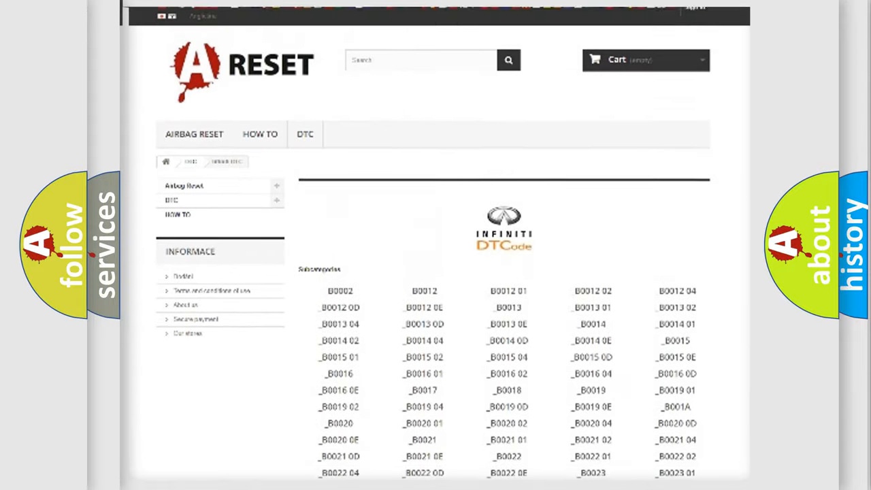